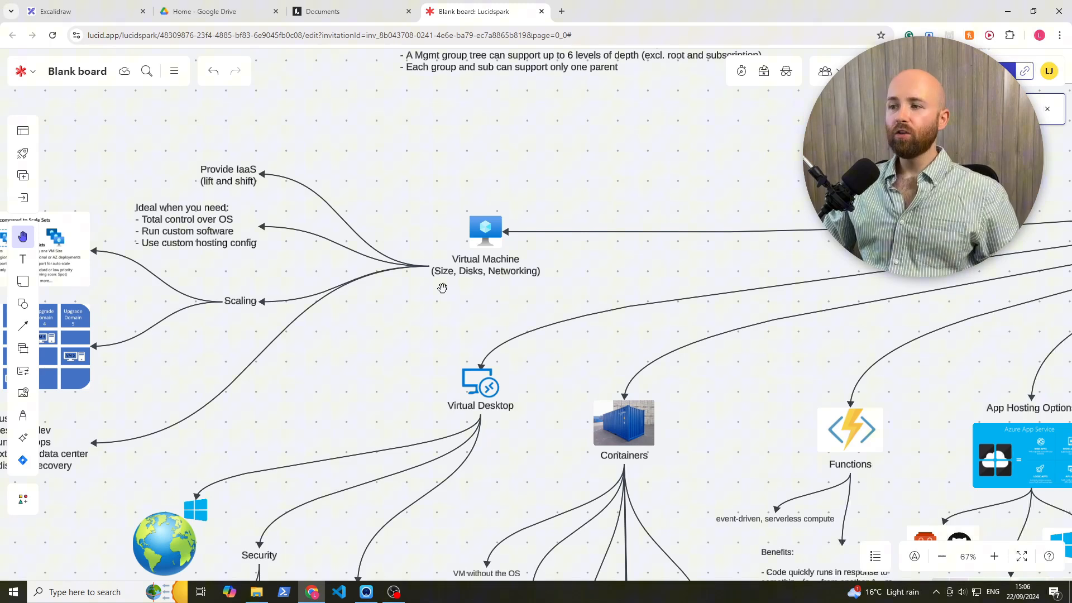
{"action": "mouse_move", "coordinate": [470, 281]}
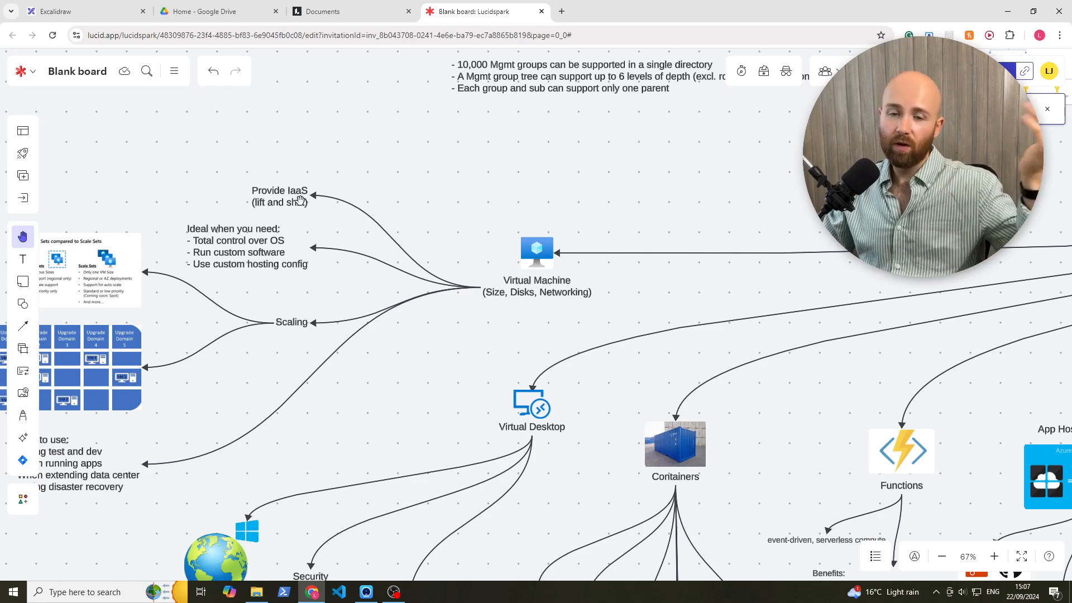
{"action": "mouse_move", "coordinate": [268, 214]}
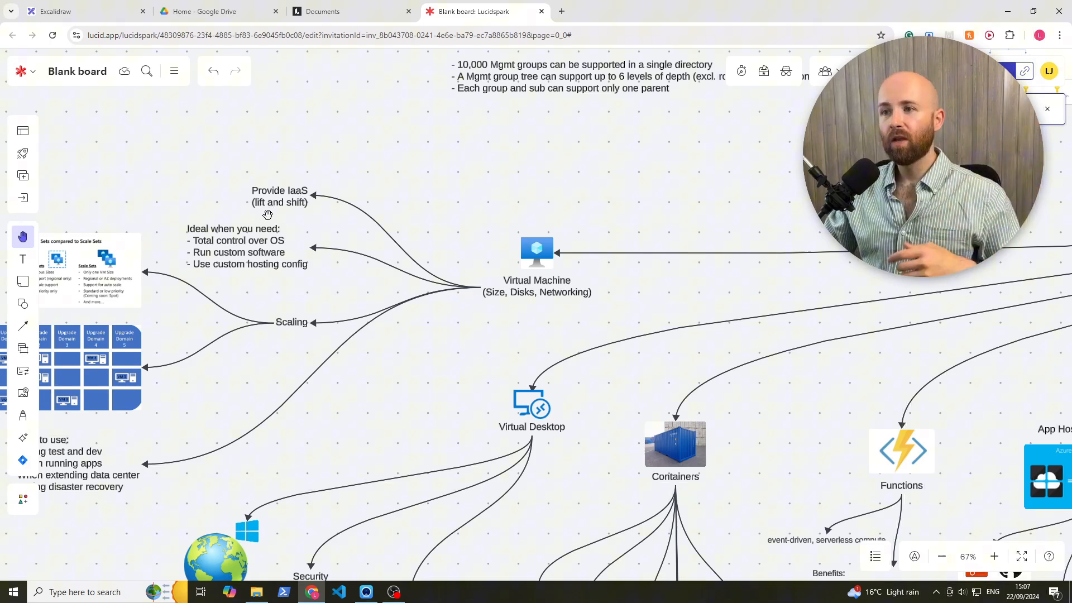
{"action": "mouse_move", "coordinate": [289, 197]}
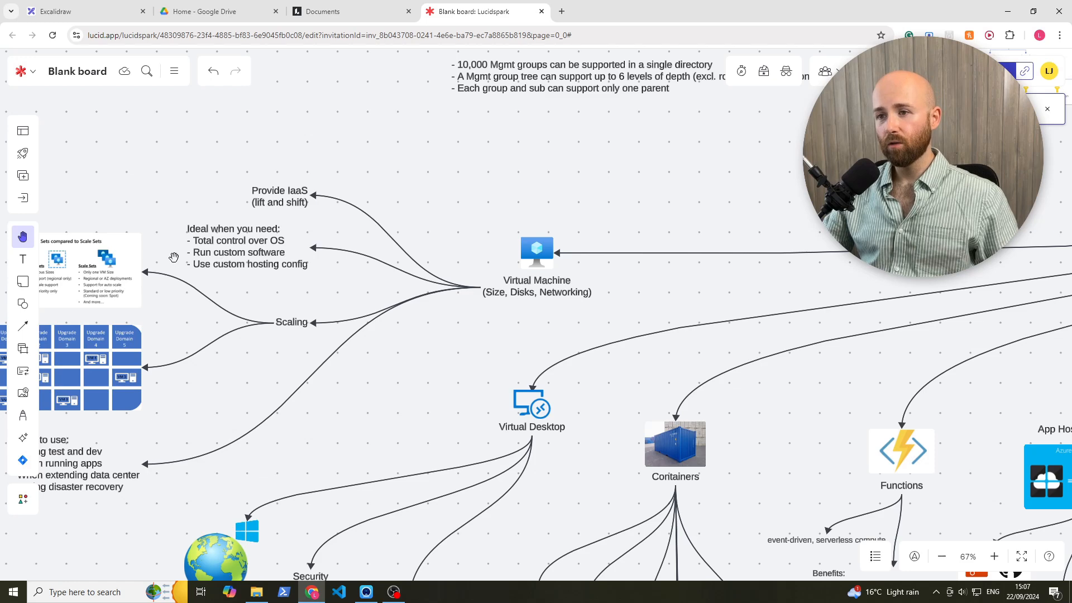
{"action": "mouse_move", "coordinate": [318, 273]}
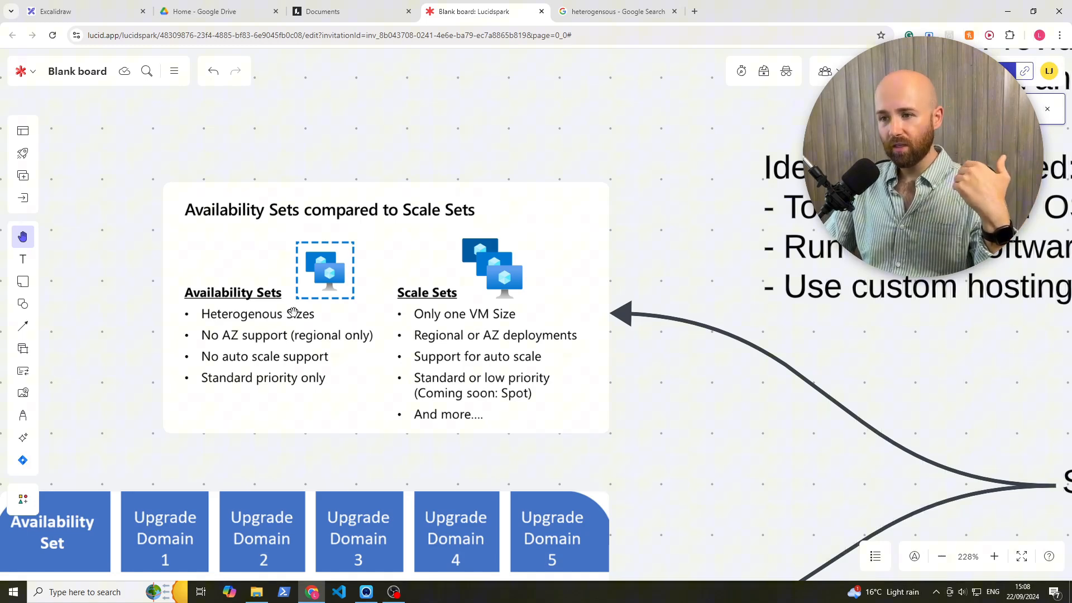
{"action": "mouse_move", "coordinate": [236, 349]}
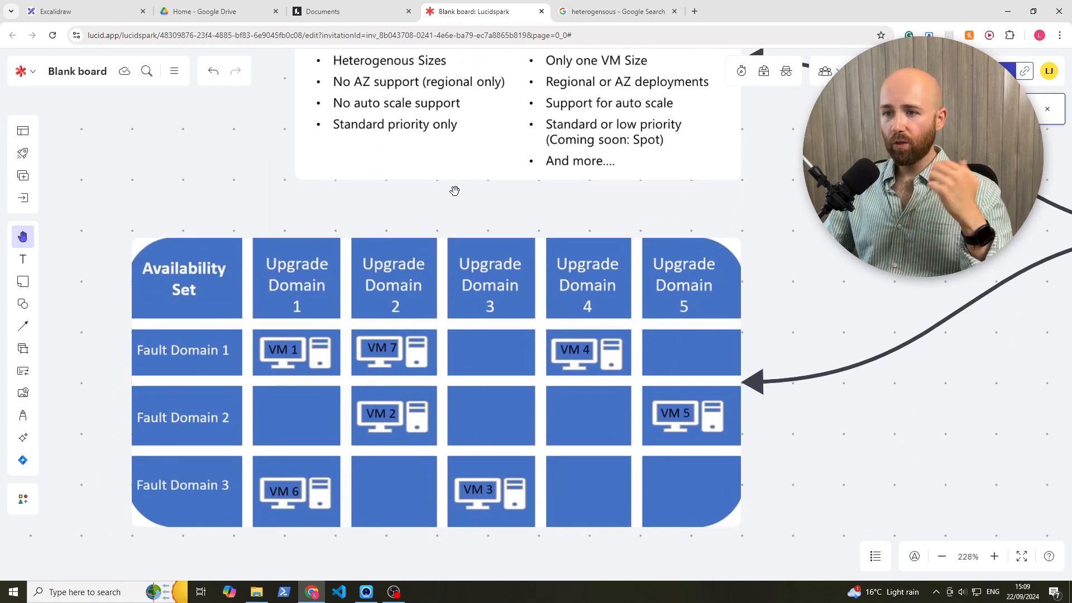
{"action": "mouse_move", "coordinate": [168, 373]}
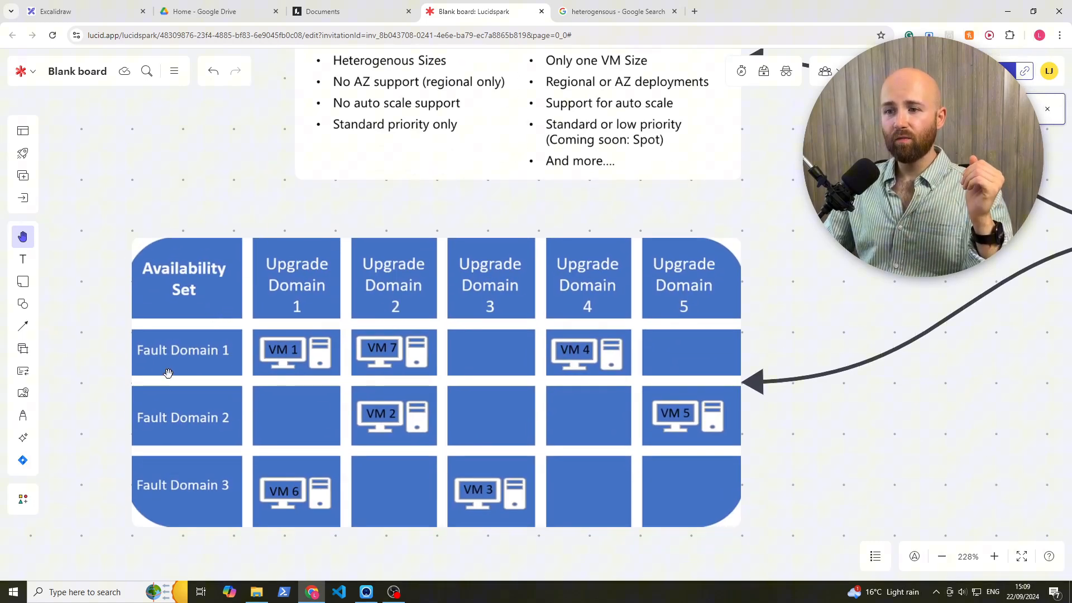
{"action": "mouse_move", "coordinate": [571, 237]}
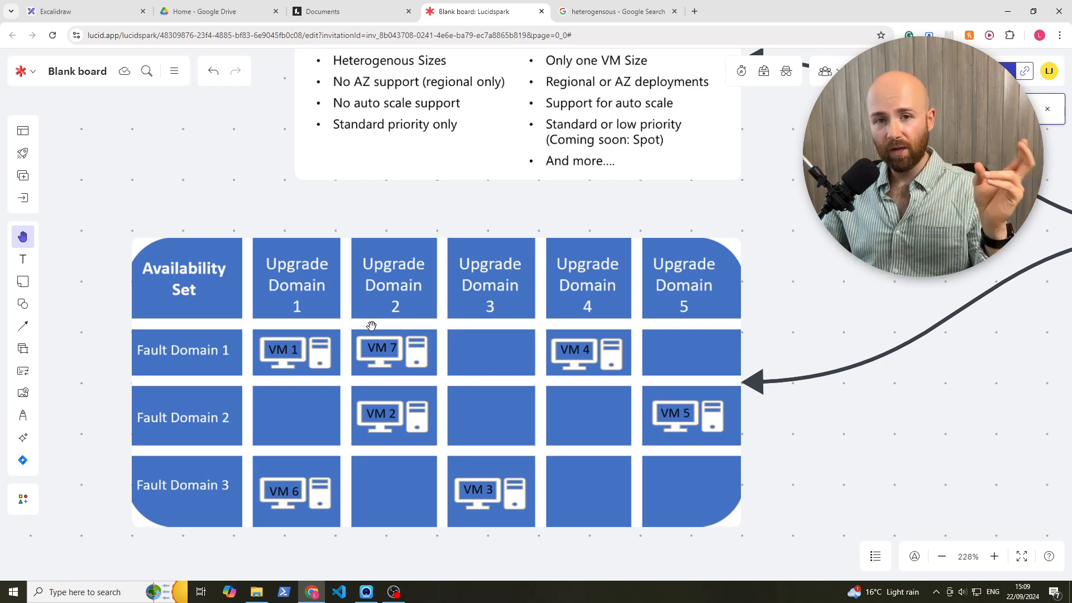
{"action": "mouse_move", "coordinate": [266, 311]}
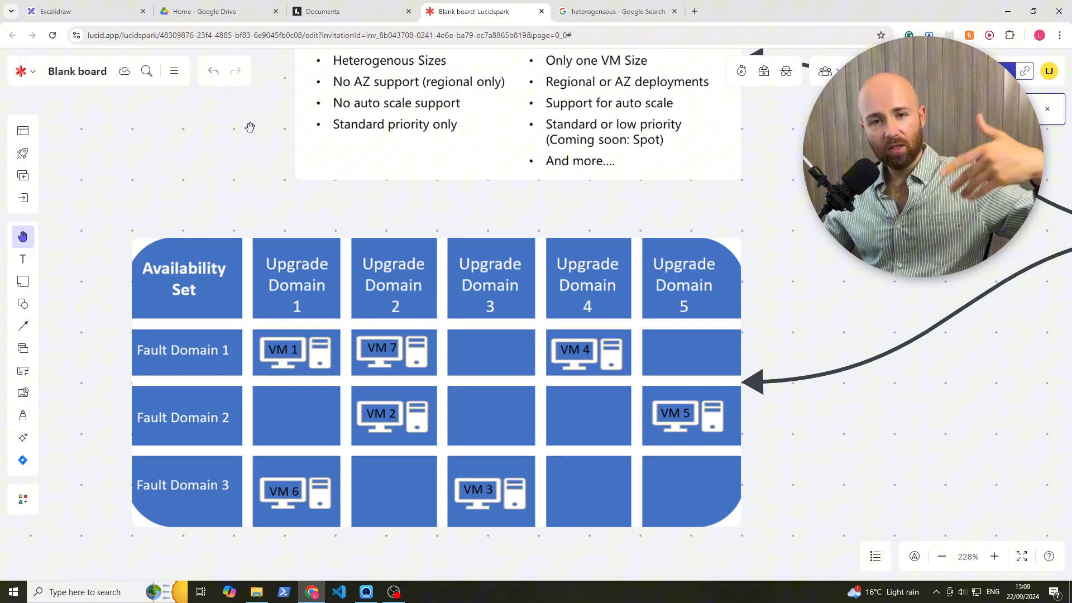
{"action": "mouse_move", "coordinate": [346, 130]}
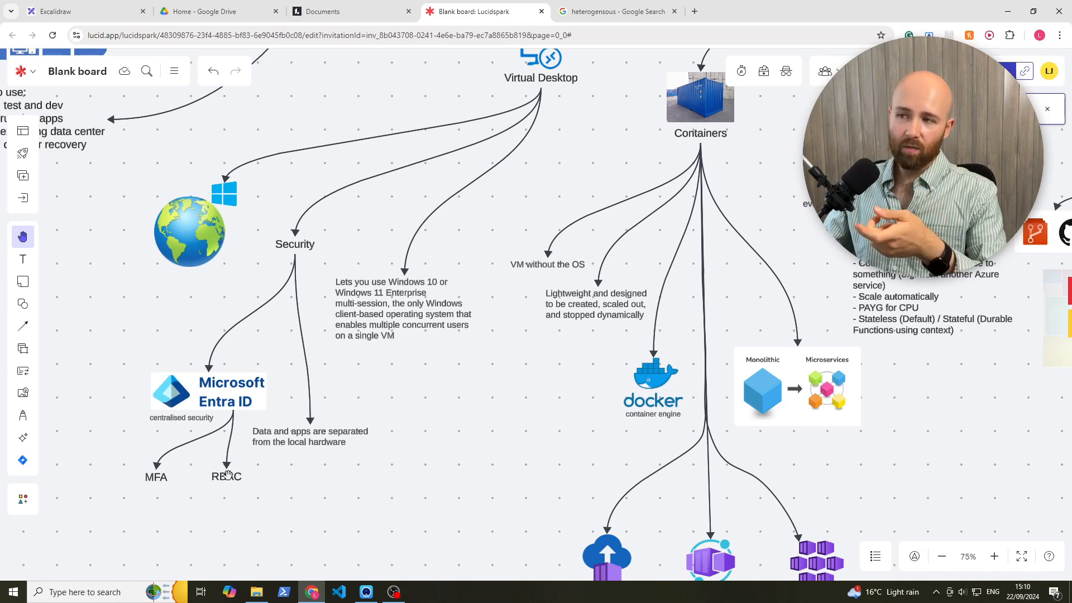
{"action": "scroll", "scroll_direction": "down", "scroll_amount": 3}
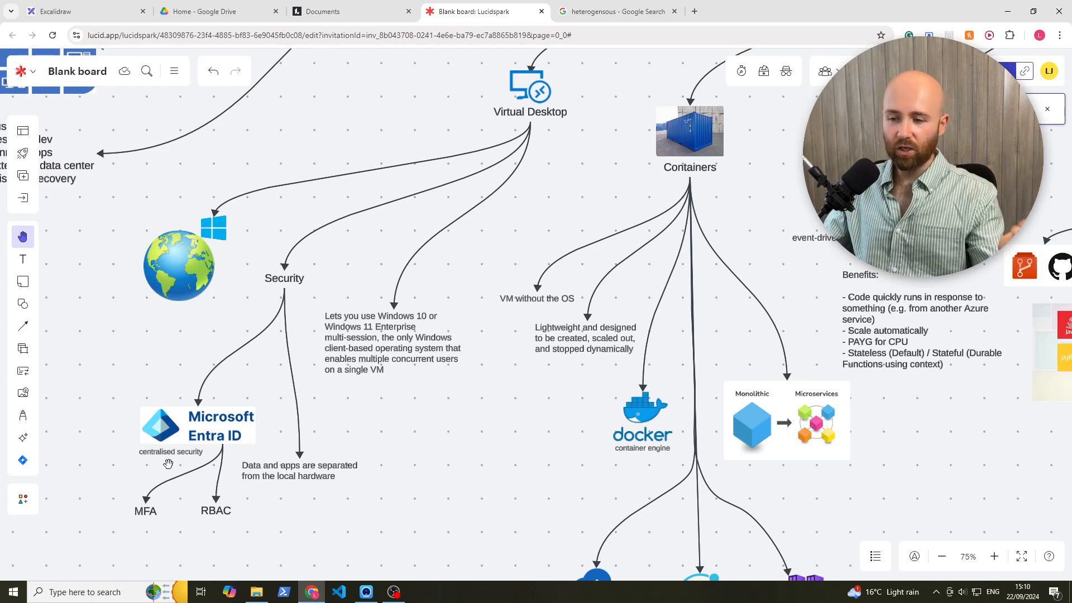
{"action": "mouse_move", "coordinate": [211, 531]}
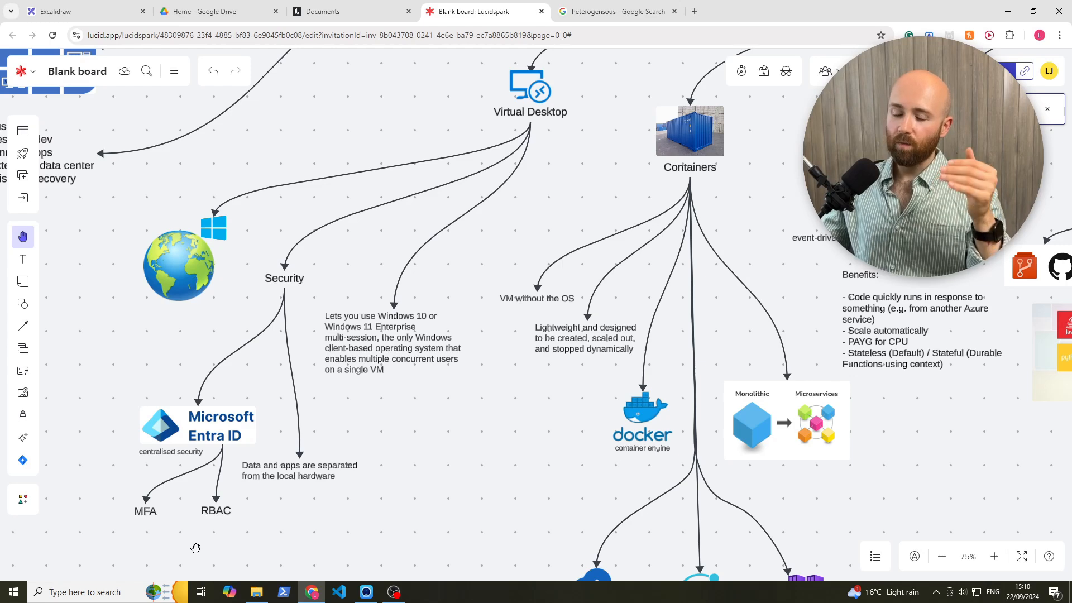
{"action": "mouse_move", "coordinate": [240, 507]}
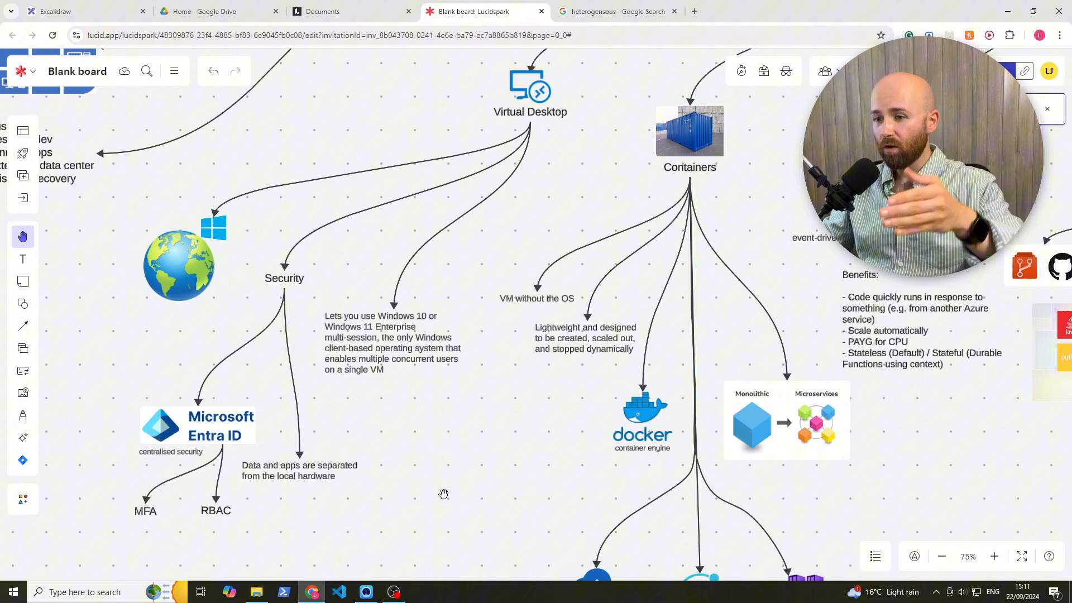
{"action": "mouse_move", "coordinate": [280, 422]}
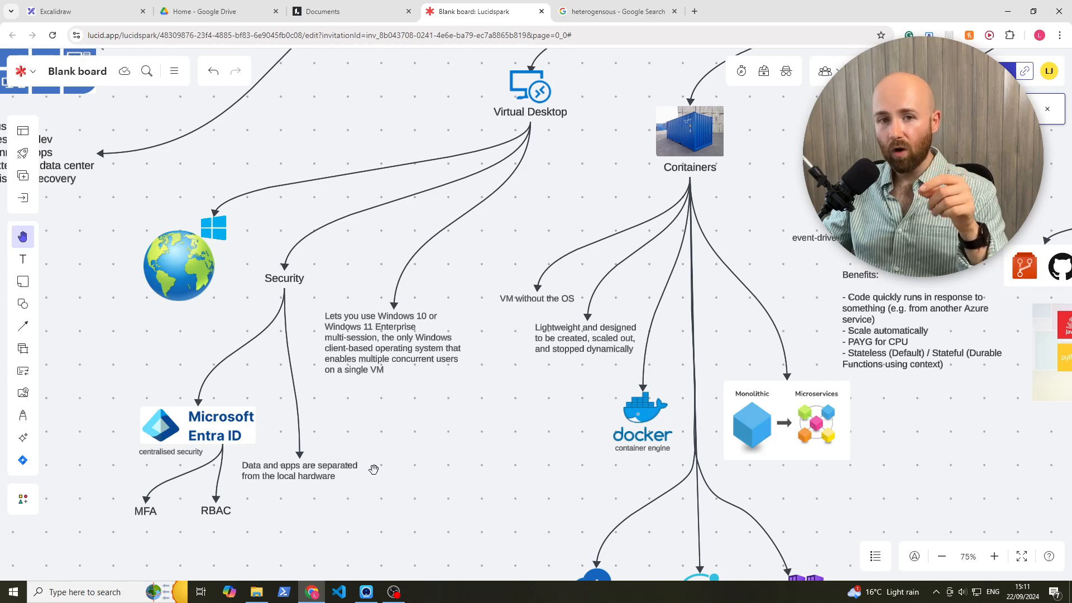
{"action": "mouse_move", "coordinate": [379, 422]}
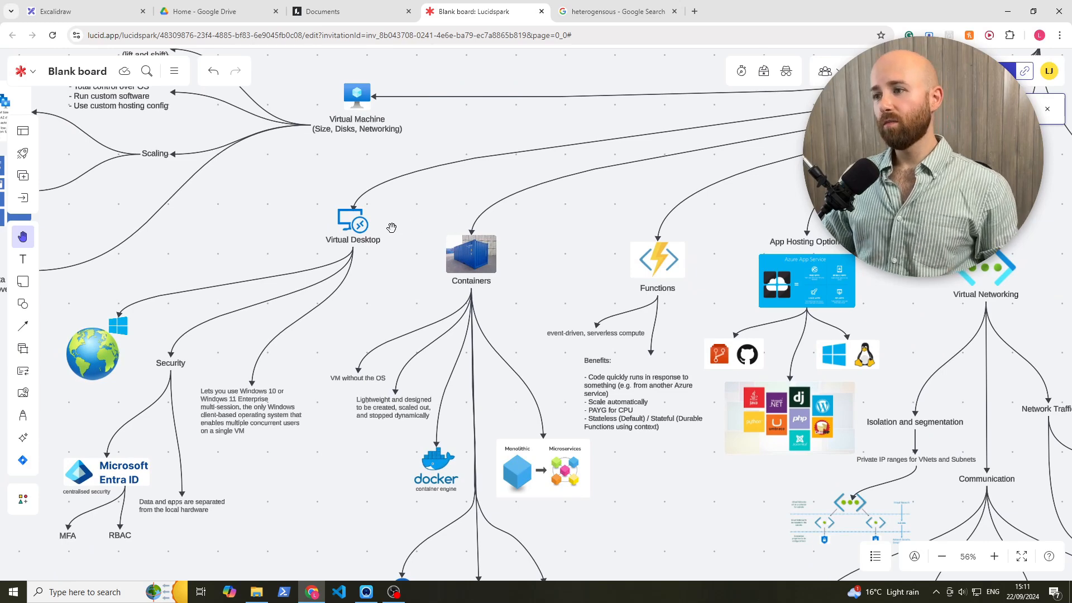
{"action": "mouse_move", "coordinate": [497, 330]}
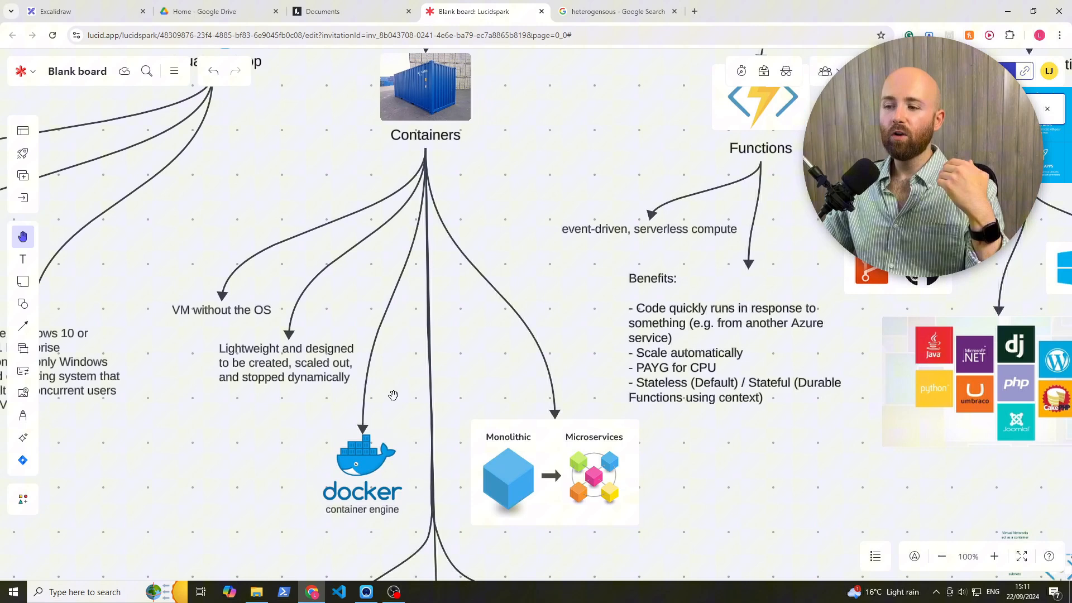
Pan the board to reveal the Container Instance, Container Apps and Kubernetes Service nodes
{"action": "left_click_drag", "start_coordinate": [393, 396], "coordinate": [383, 383]}
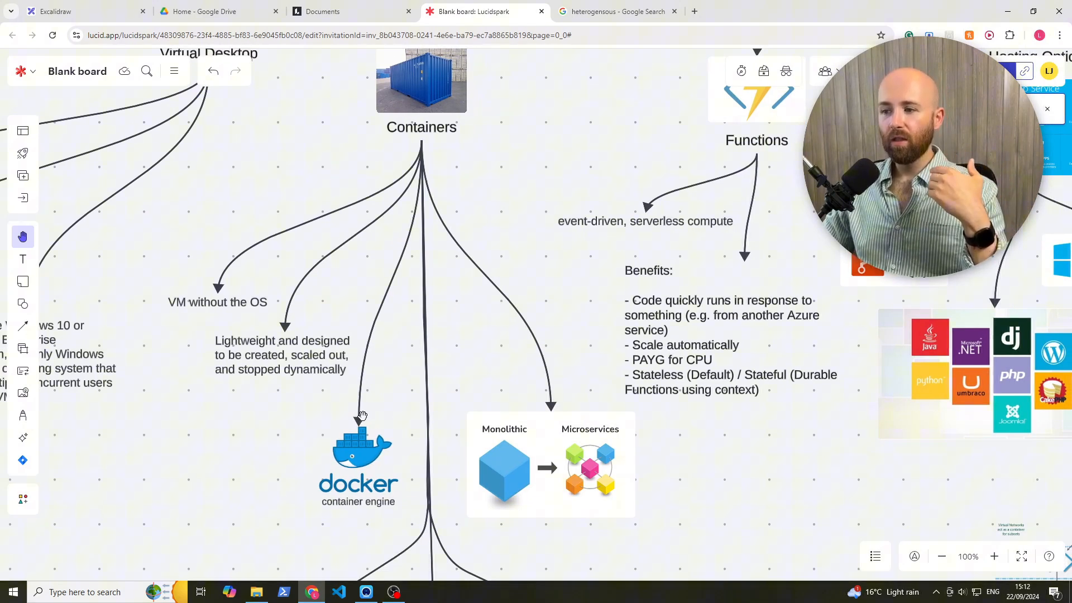
{"action": "mouse_move", "coordinate": [403, 437]}
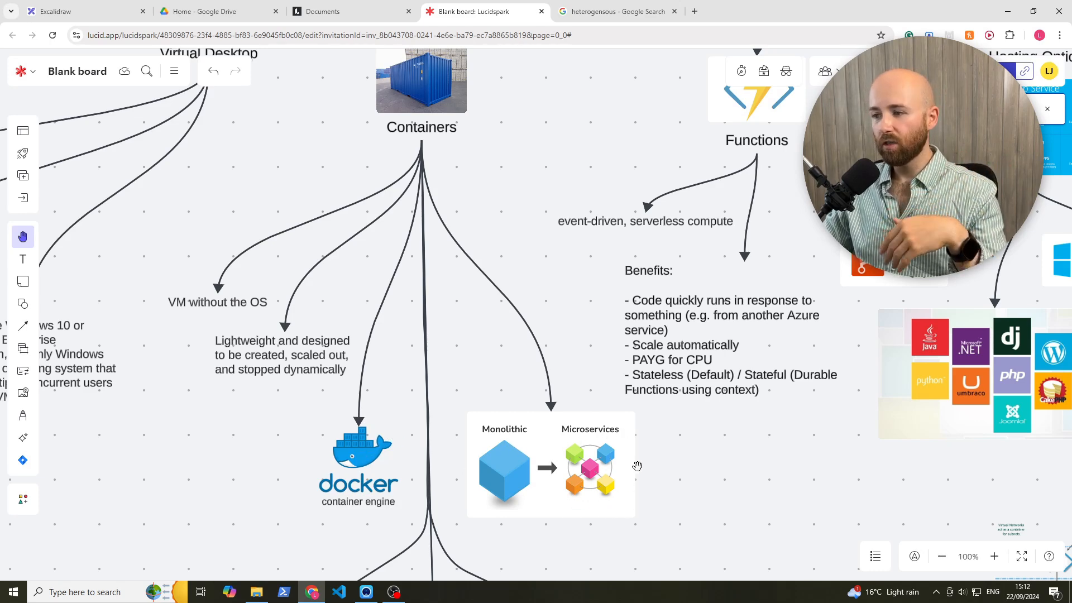
{"action": "mouse_move", "coordinate": [438, 471]}
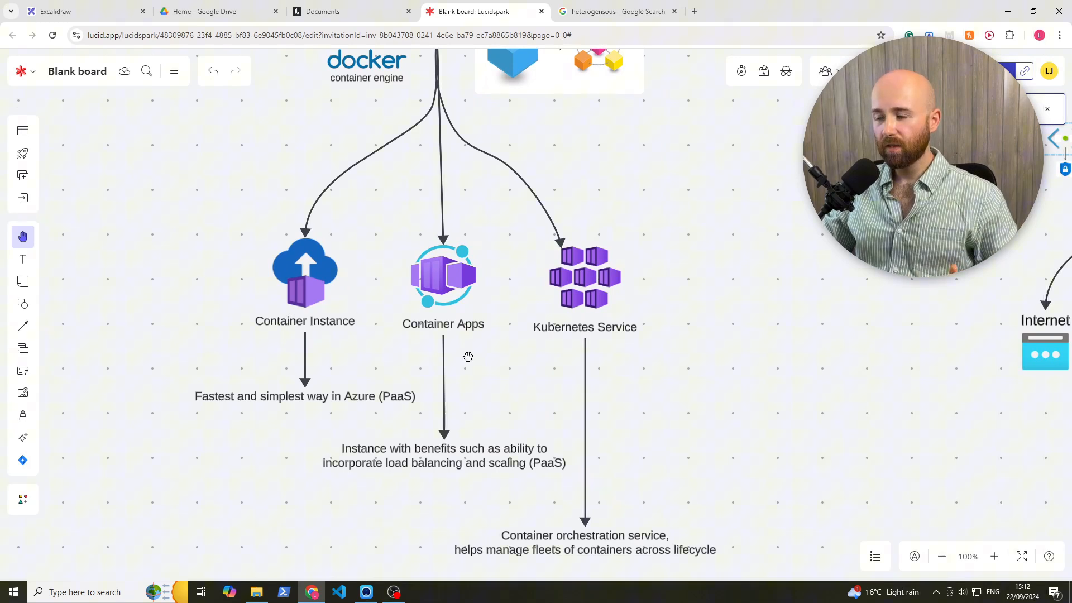
{"action": "mouse_move", "coordinate": [790, 410]}
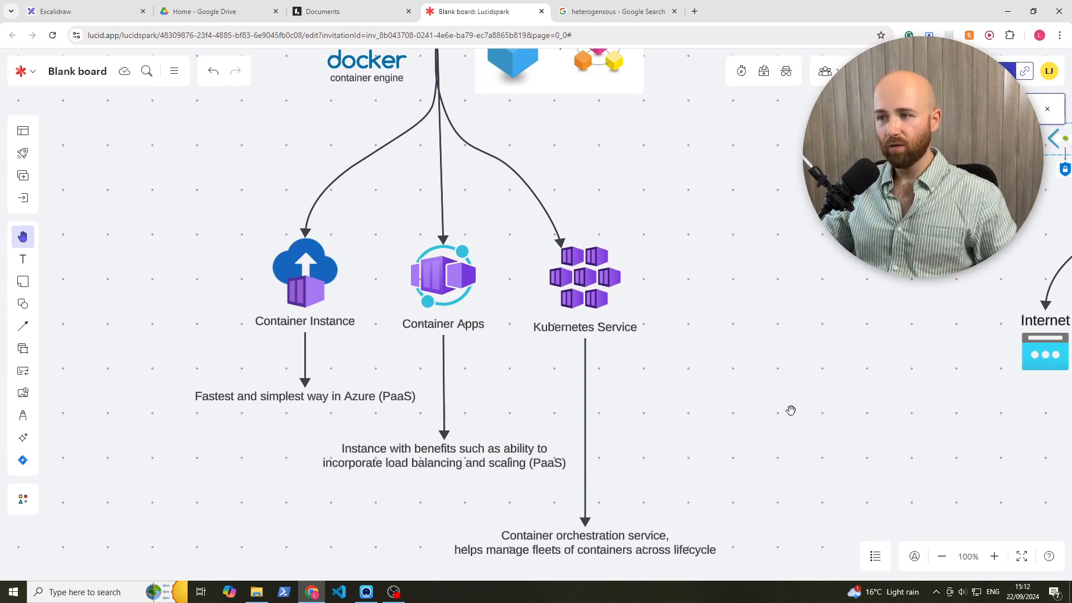
{"action": "left_click_drag", "start_coordinate": [791, 410], "coordinate": [93, 433]}
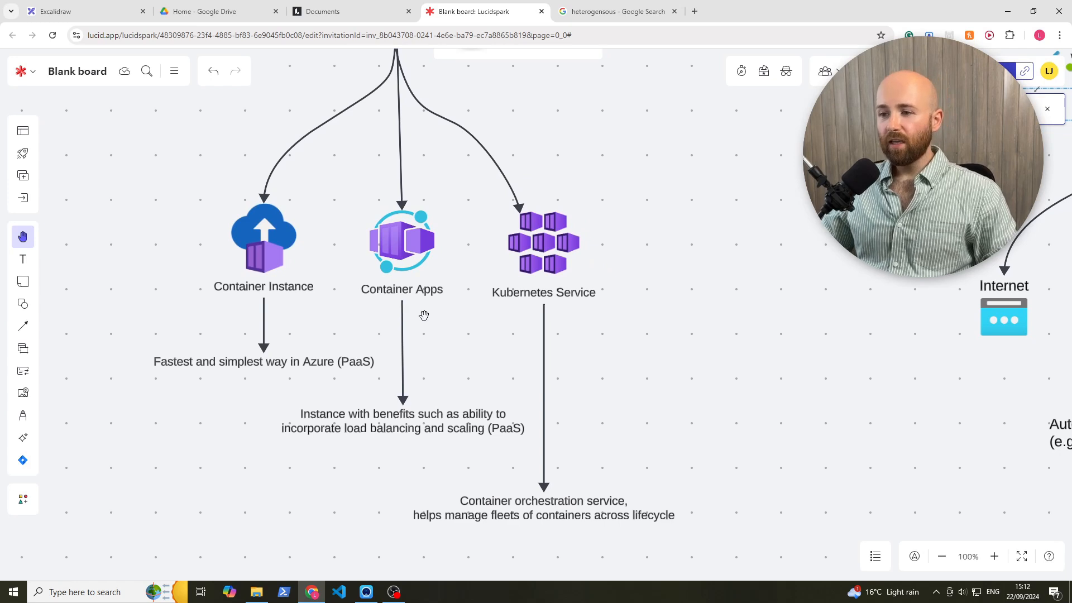
{"action": "left_click_drag", "start_coordinate": [424, 315], "coordinate": [350, 461]}
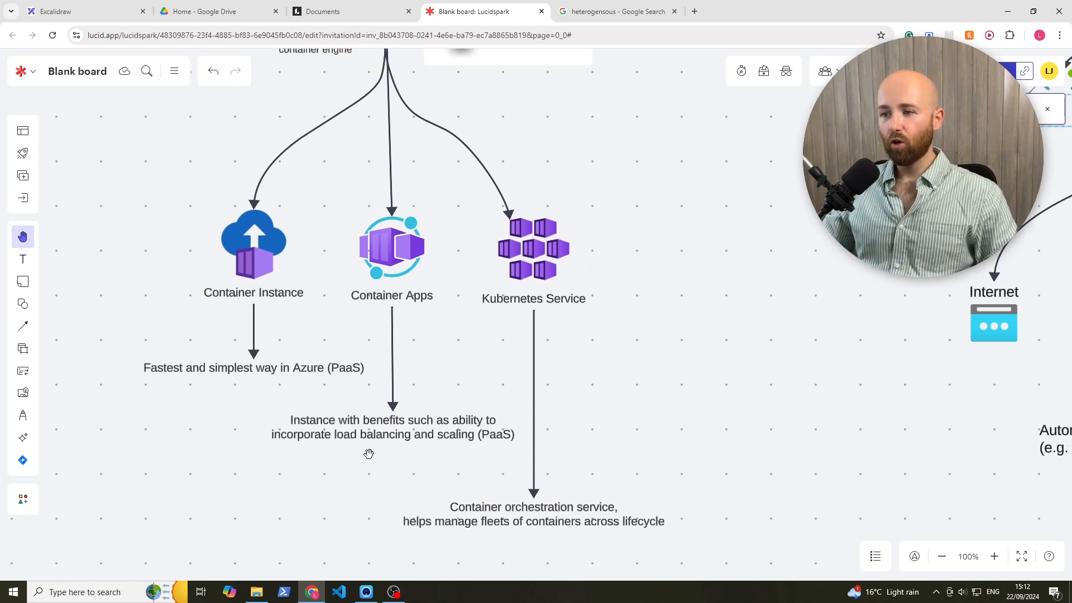
{"action": "mouse_move", "coordinate": [354, 458]}
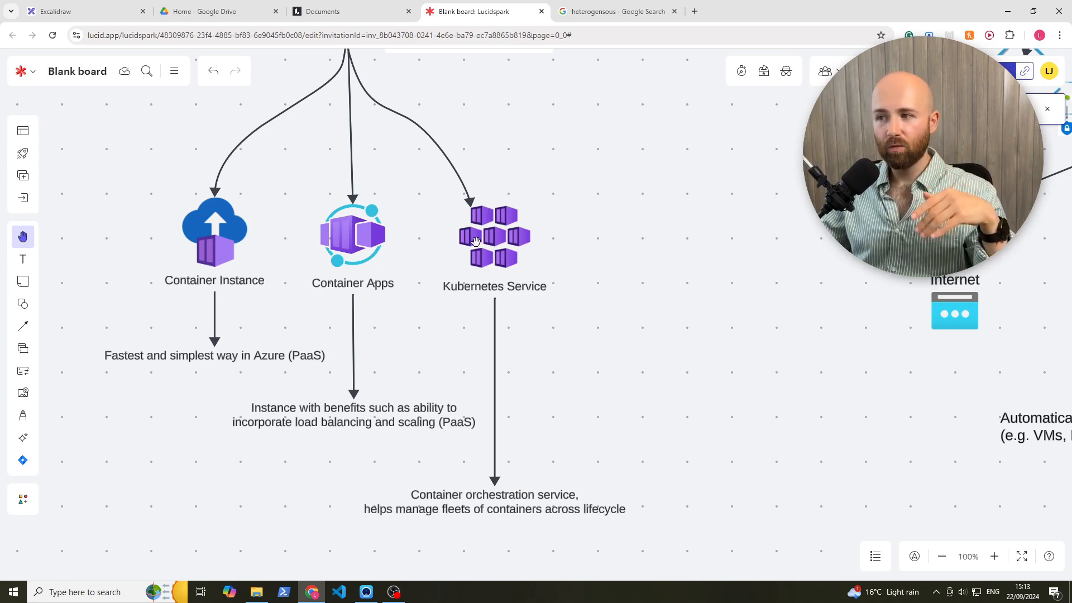
{"action": "mouse_move", "coordinate": [507, 256]}
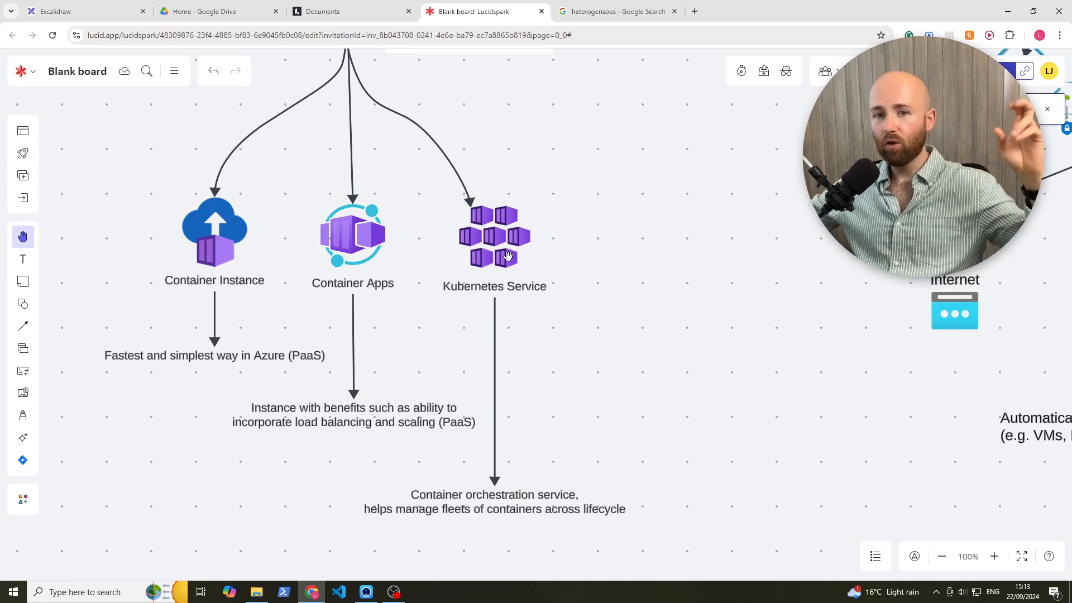
{"action": "mouse_move", "coordinate": [628, 272]}
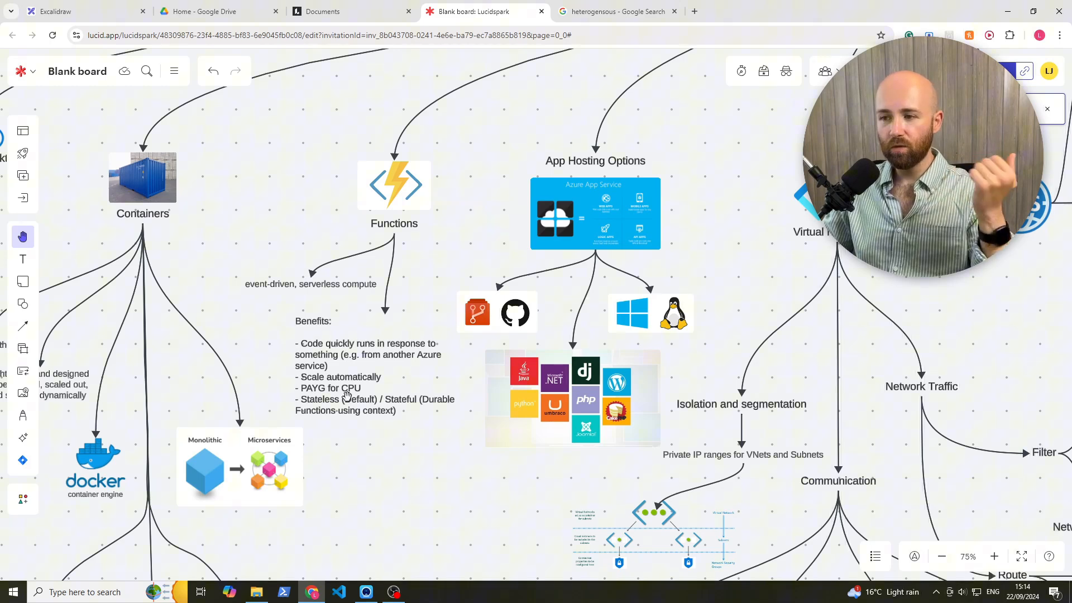
{"action": "mouse_move", "coordinate": [317, 426]}
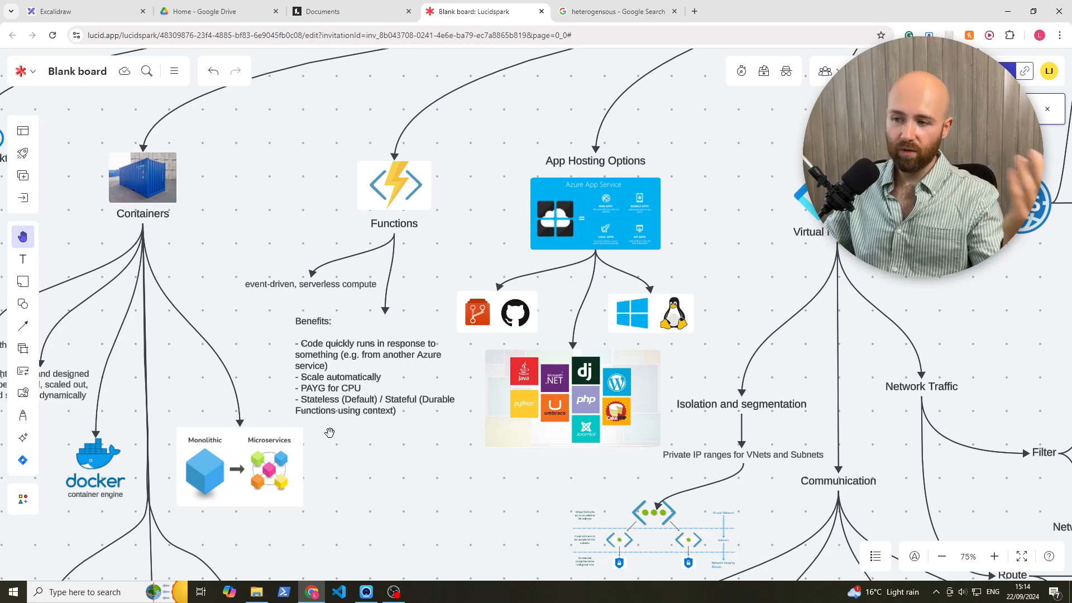
{"action": "mouse_move", "coordinate": [403, 413]}
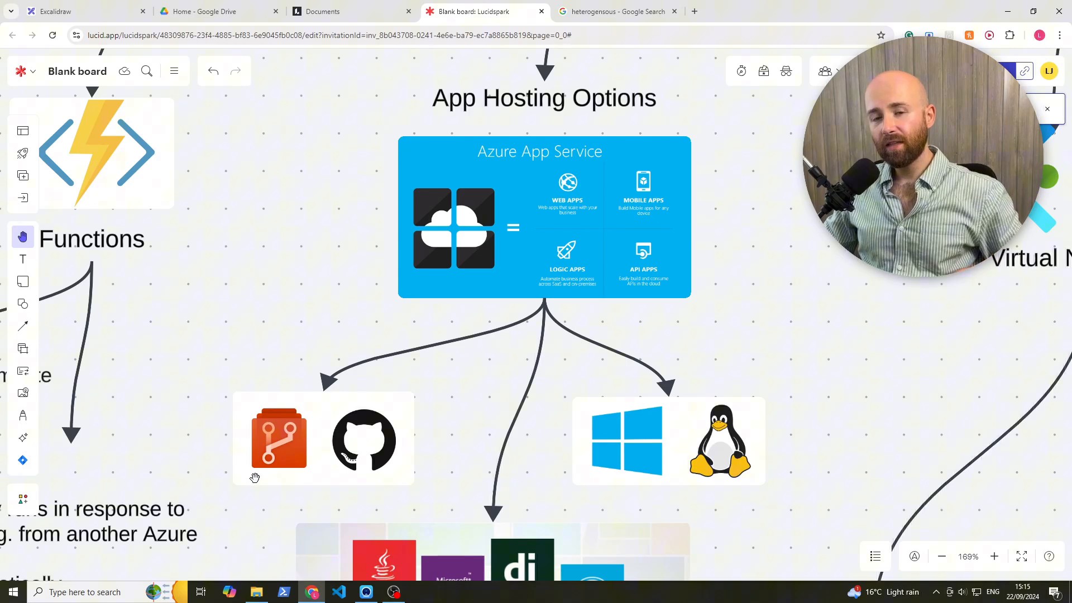
{"action": "mouse_move", "coordinate": [266, 409]}
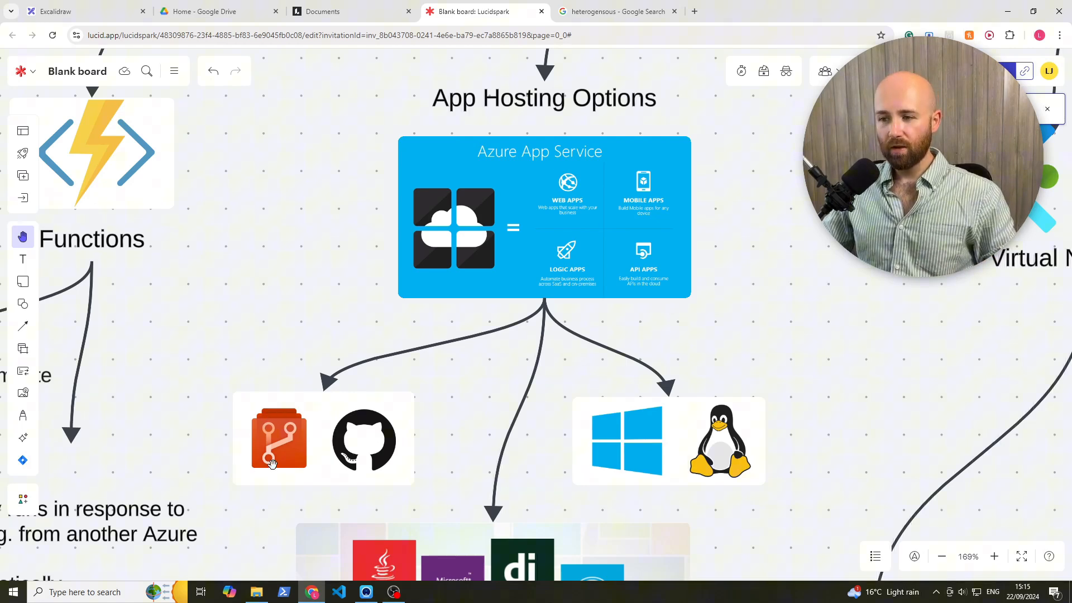
Zoom to 169% on the App Hosting Options node and its Azure App Service card
{"action": "scroll", "scroll_direction": "down", "scroll_amount": 3}
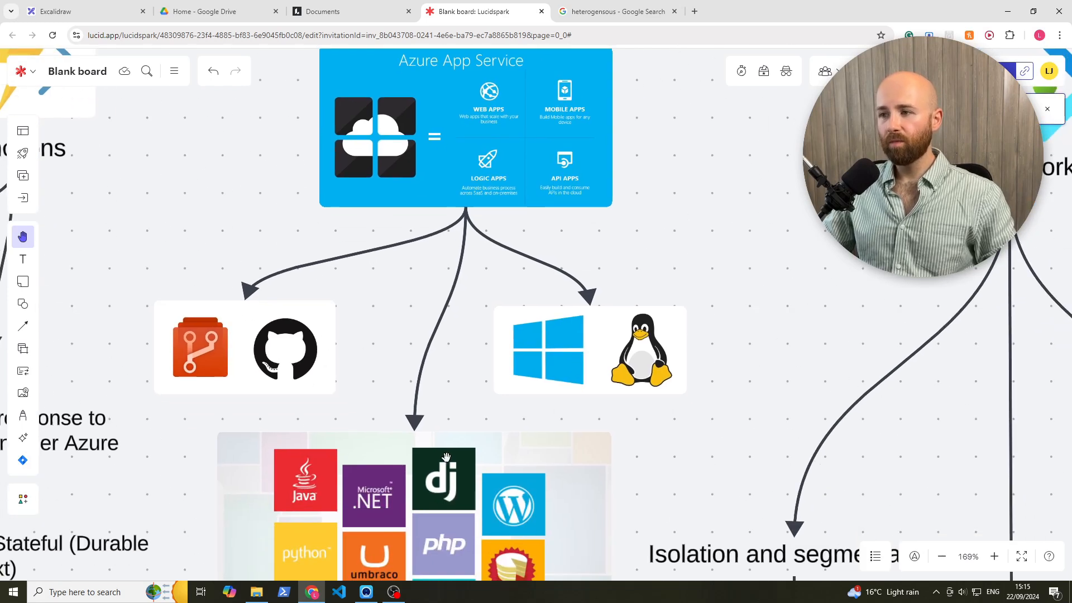
Scroll past the language logos toward Virtual Networking beside App Hosting Options
{"action": "scroll", "scroll_direction": "down", "scroll_amount": 3}
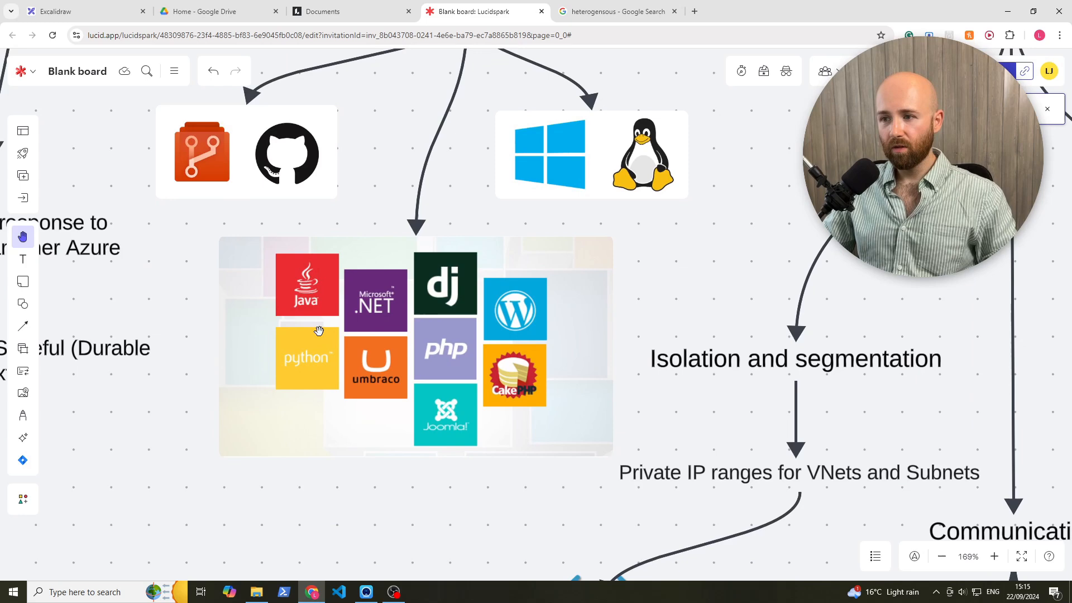
{"action": "mouse_move", "coordinate": [549, 328]}
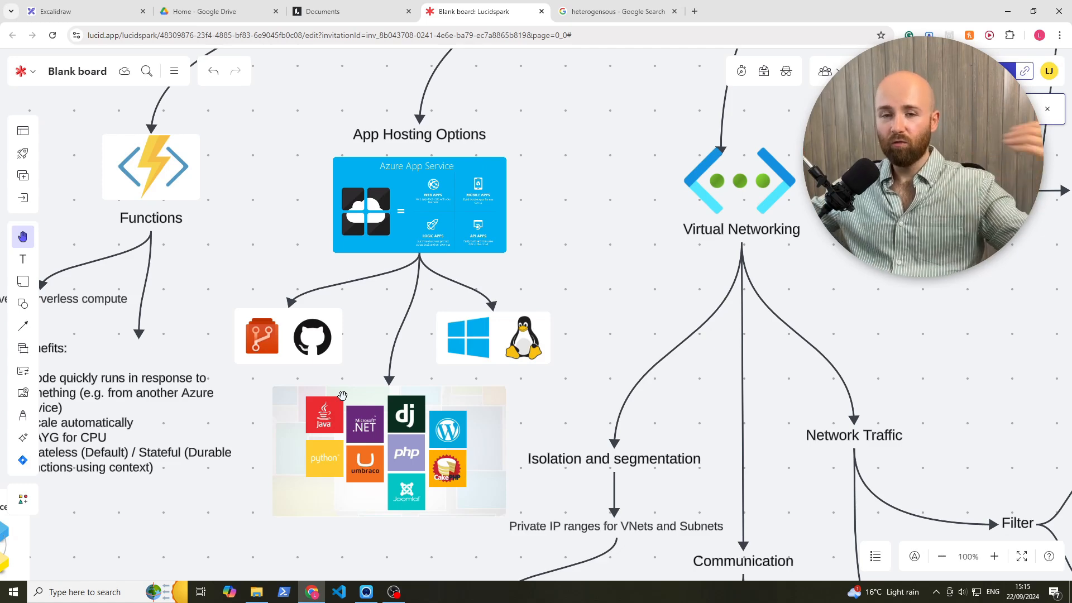
{"action": "mouse_move", "coordinate": [479, 415]}
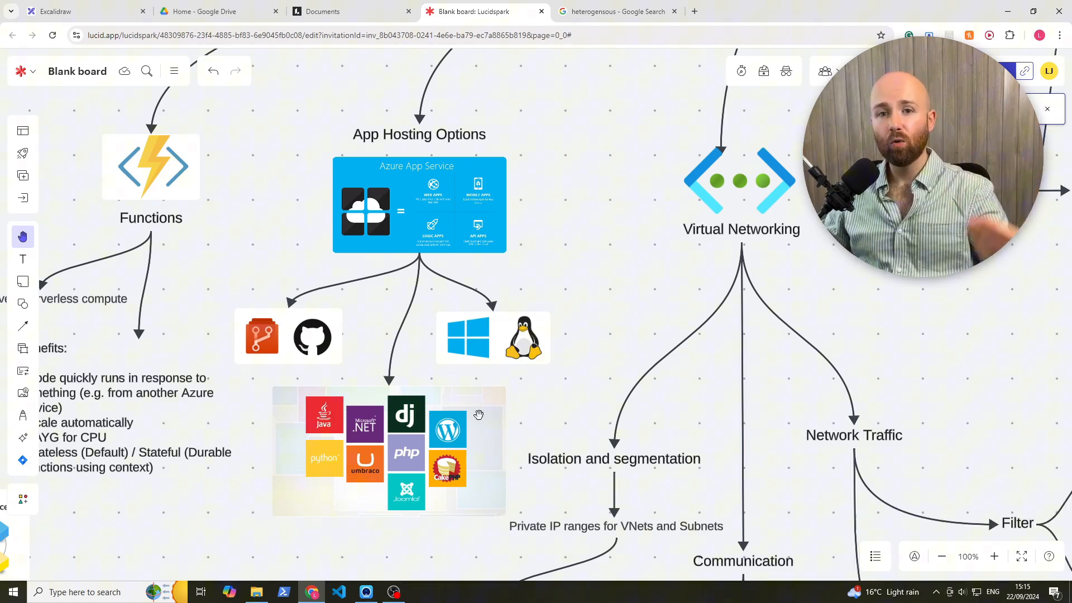